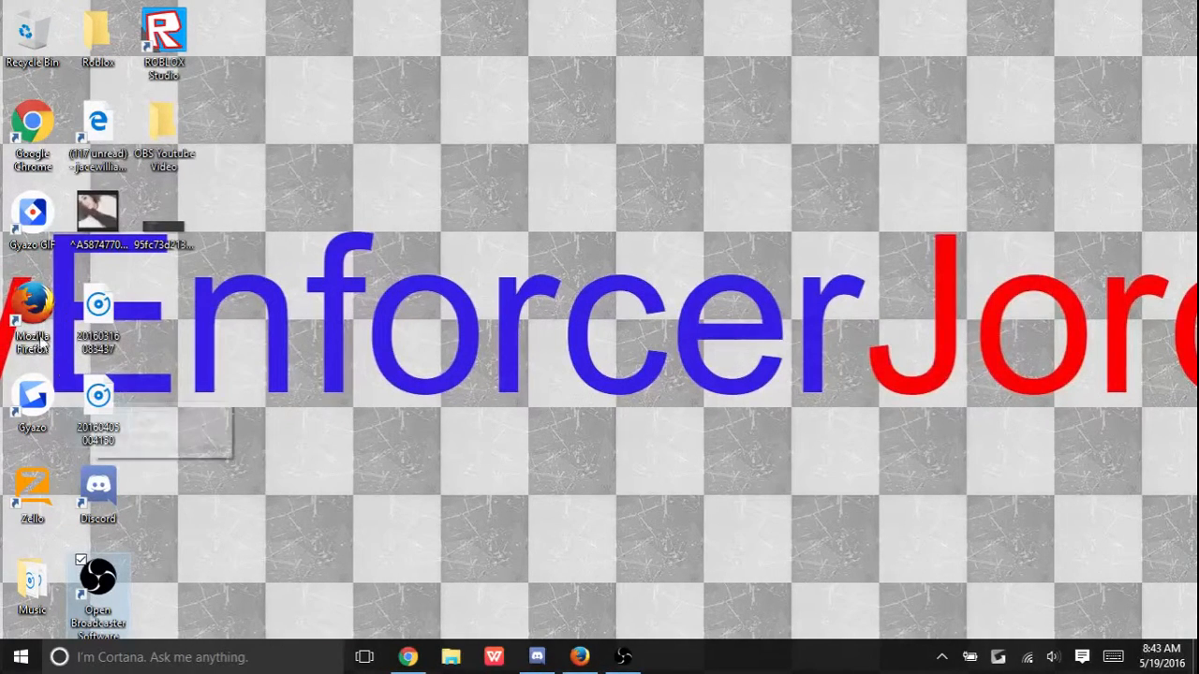
pyautogui.moveTo(581, 656)
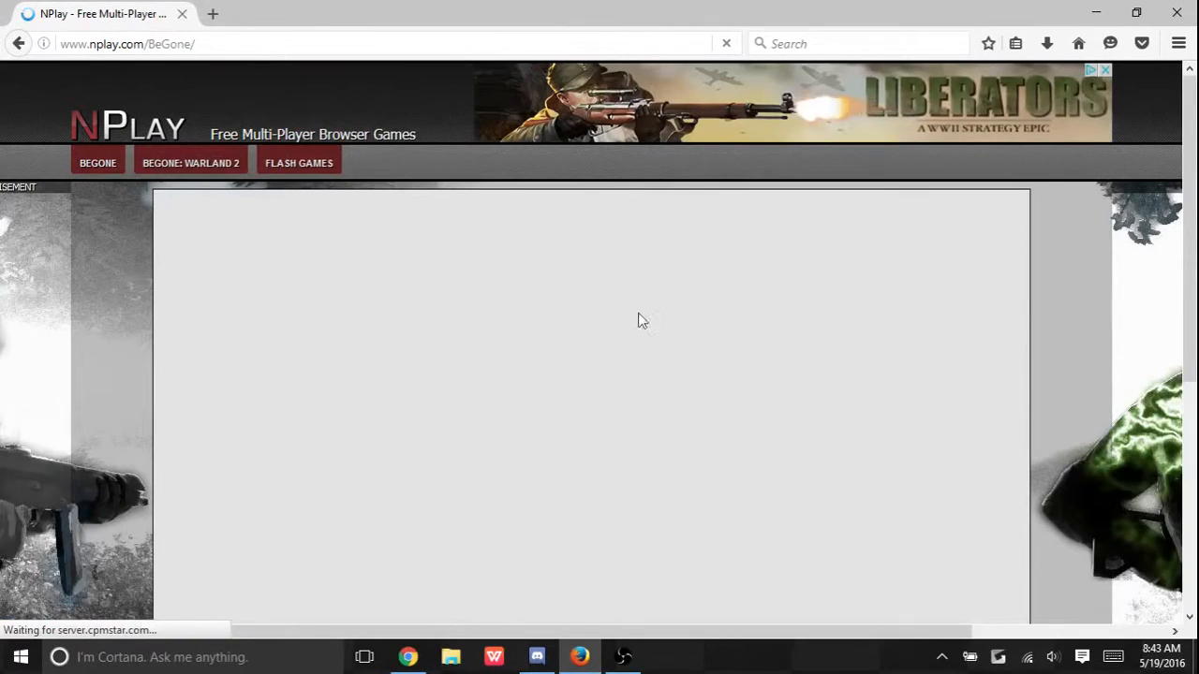
# Keep the profile nickname ShoNuff and continue to the main menu.
pyautogui.scroll(-3)
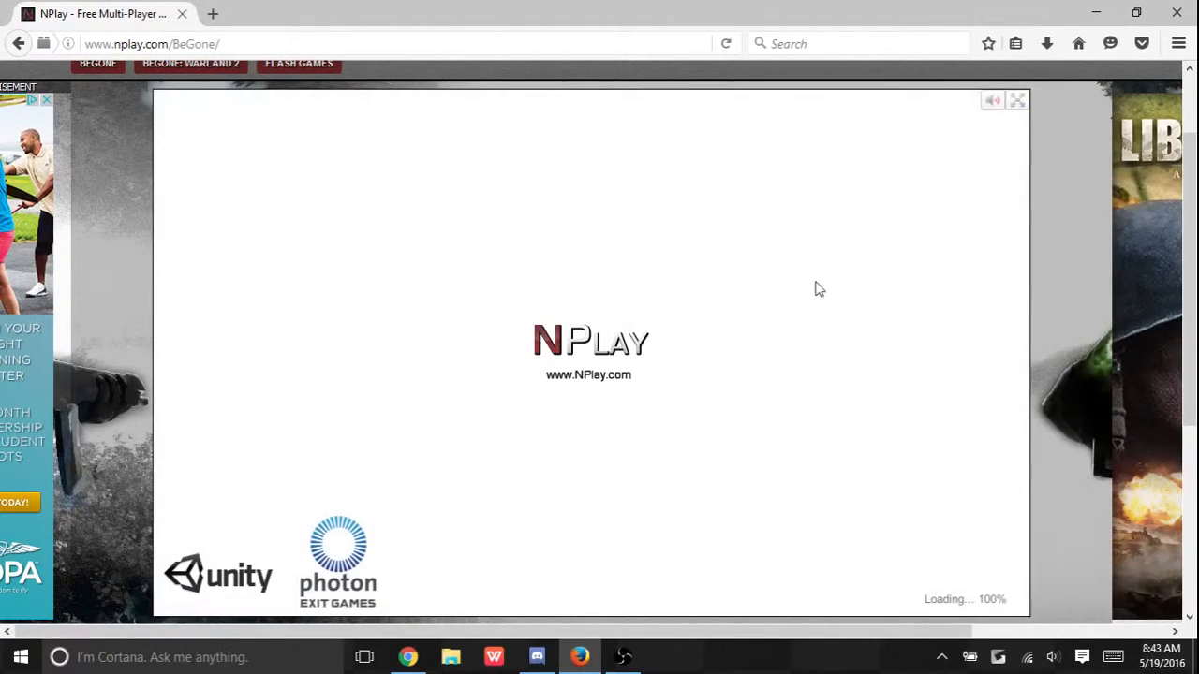
pyautogui.moveTo(588, 374)
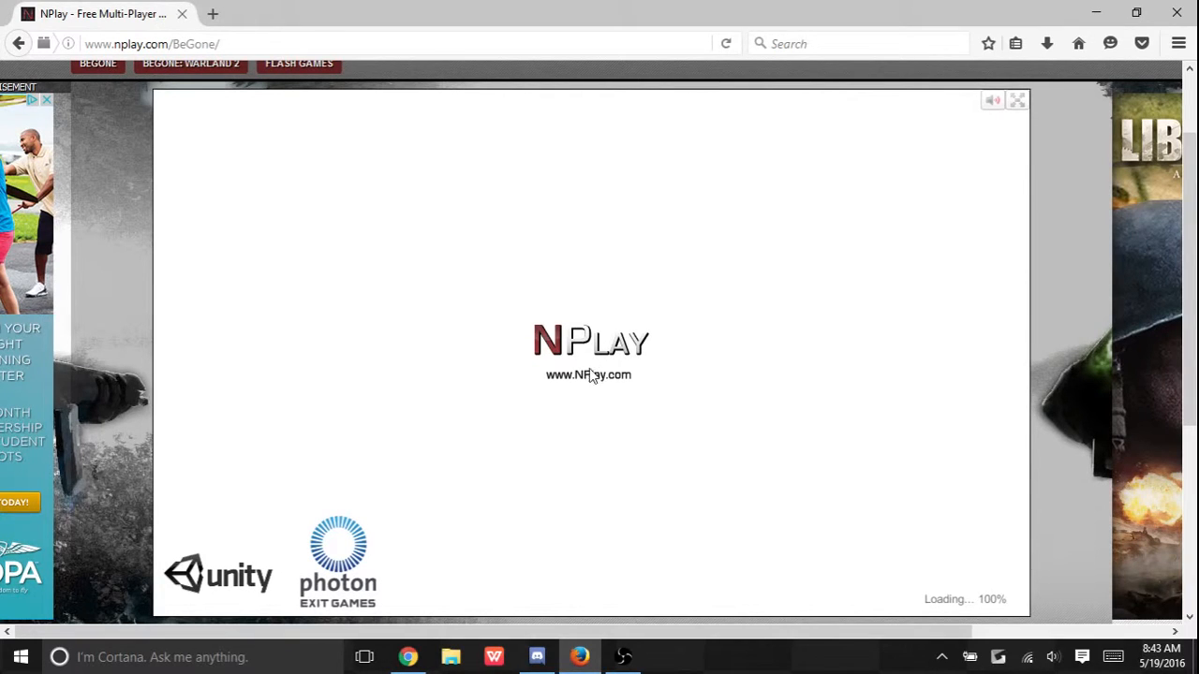
pyautogui.moveTo(605, 172)
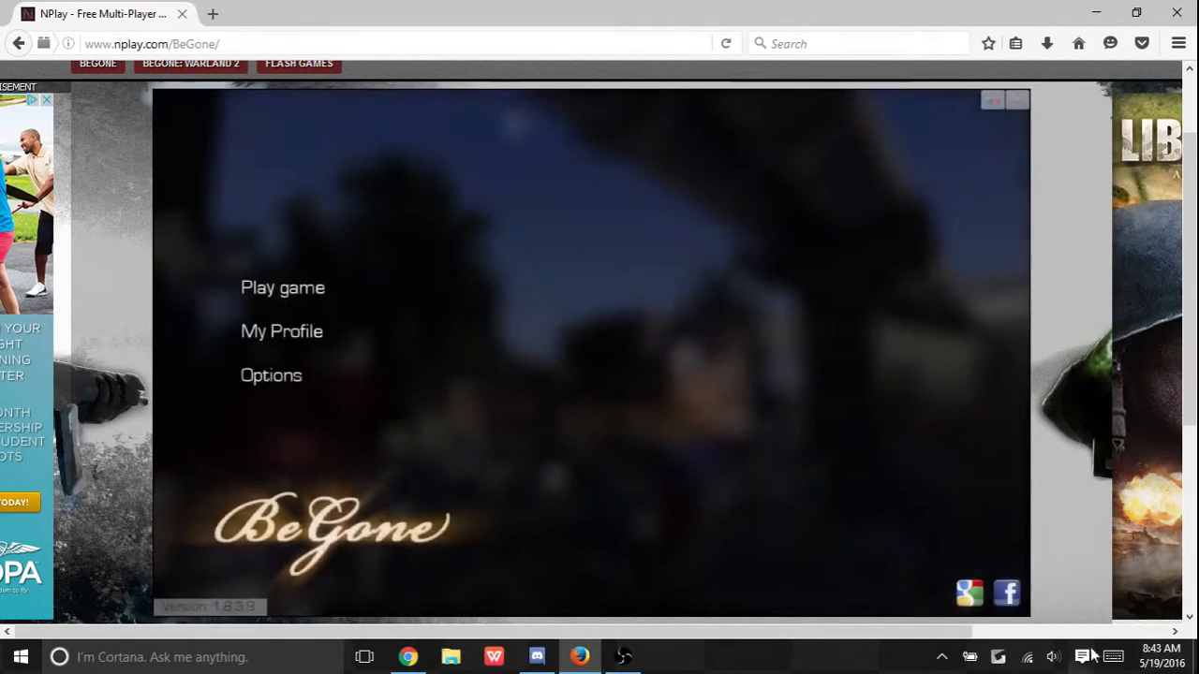
pyautogui.click(1082, 656)
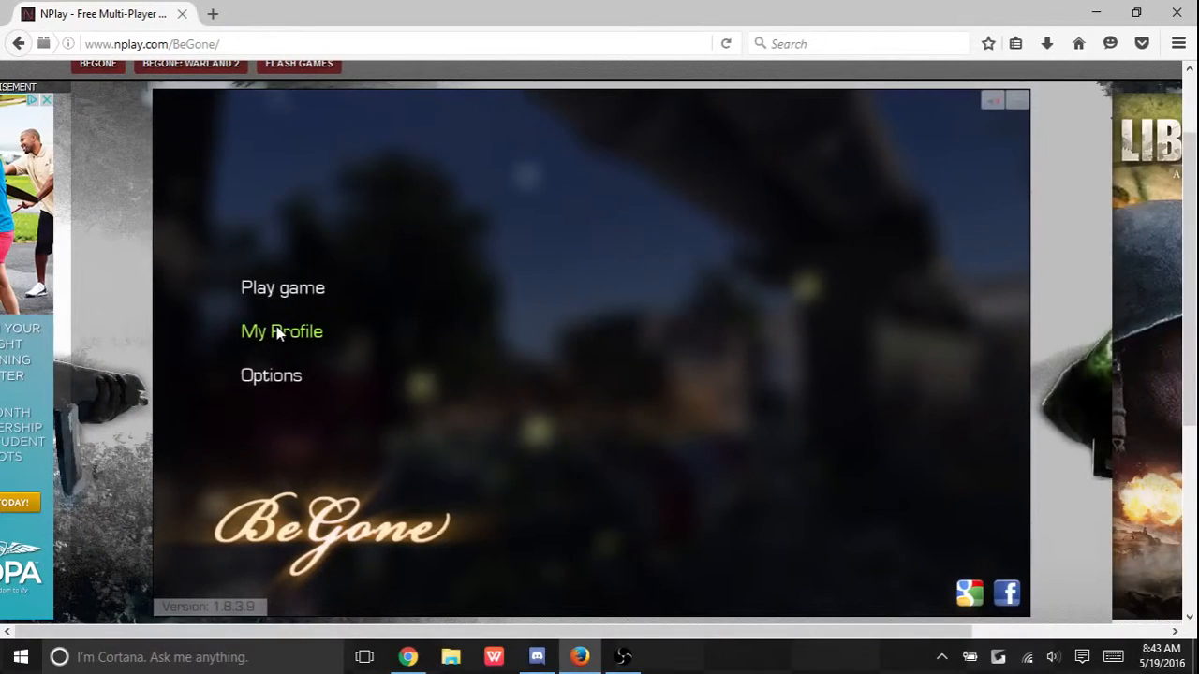
pyautogui.moveTo(412, 191)
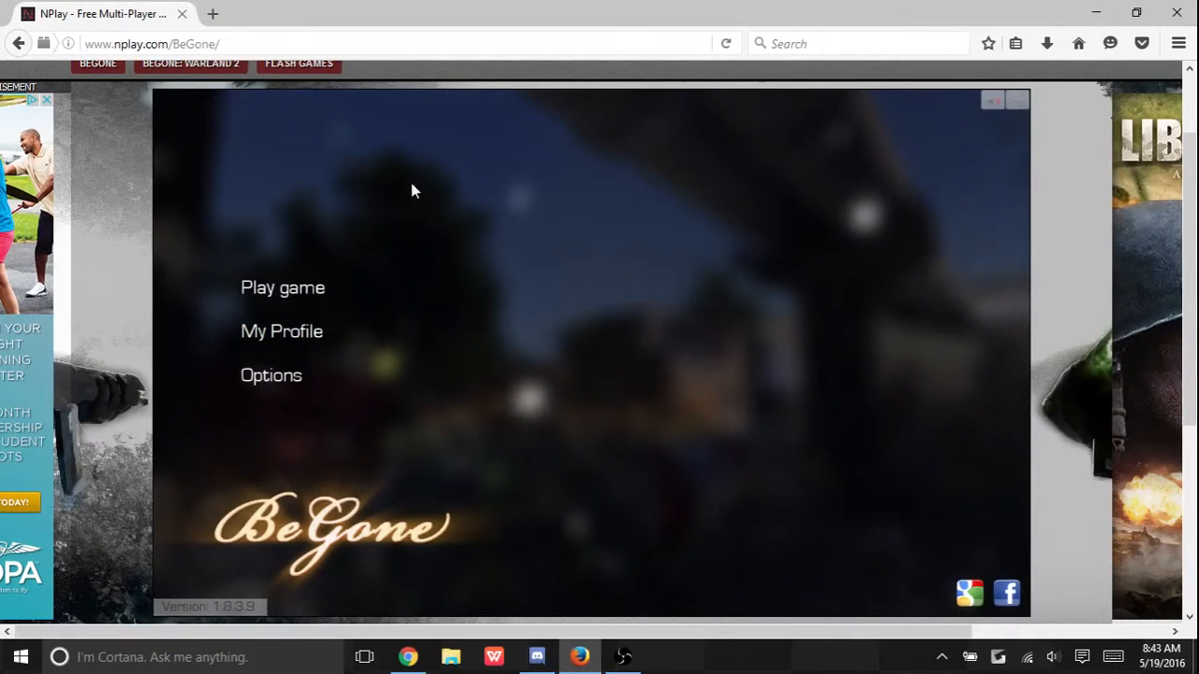
pyautogui.click(281, 330)
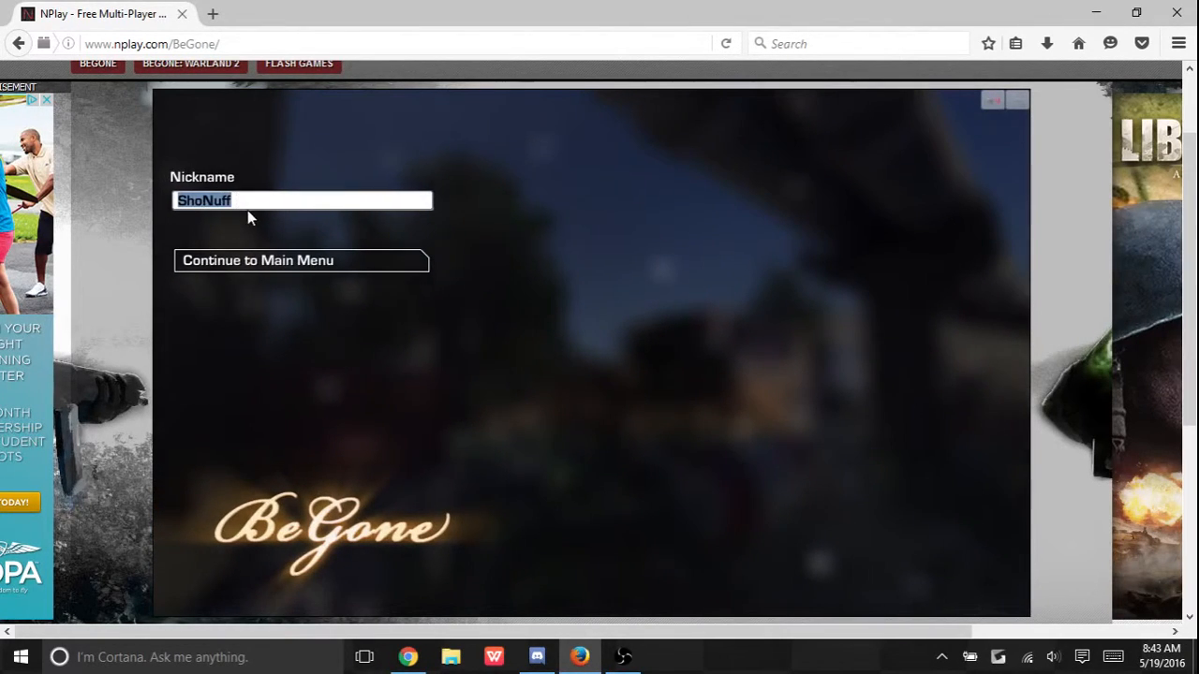
pyautogui.click(300, 260)
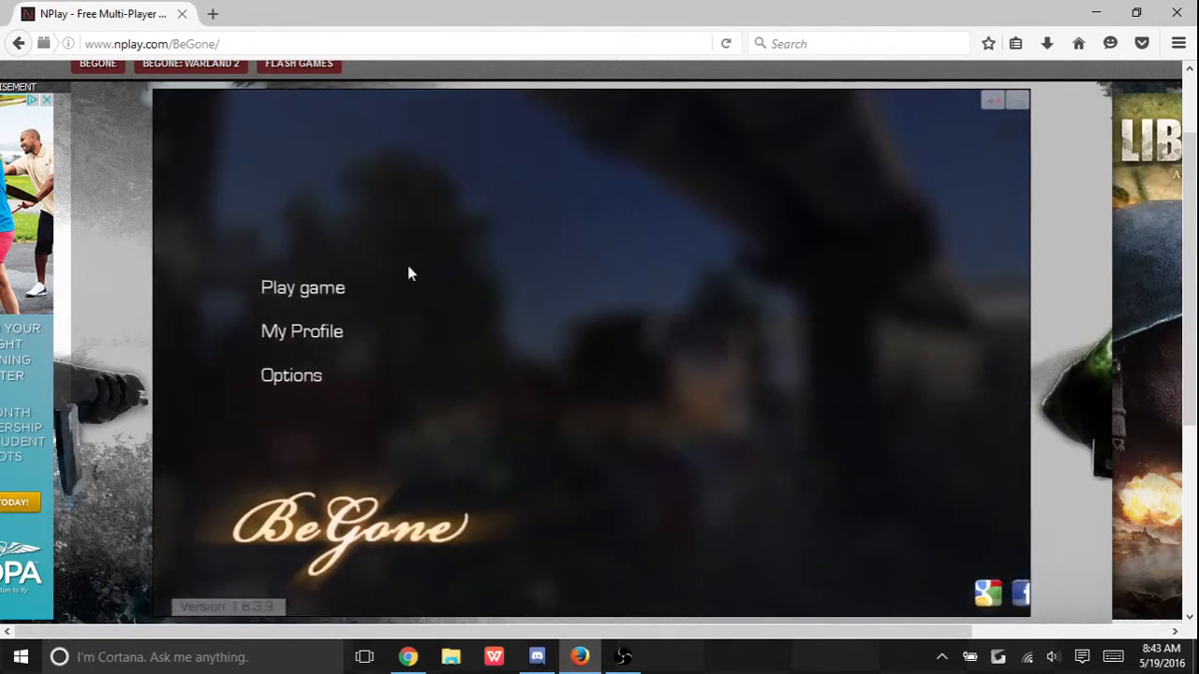
# Filter servers to the Tower map and join NPlay Team Duel 05 - EU.
pyautogui.click(303, 288)
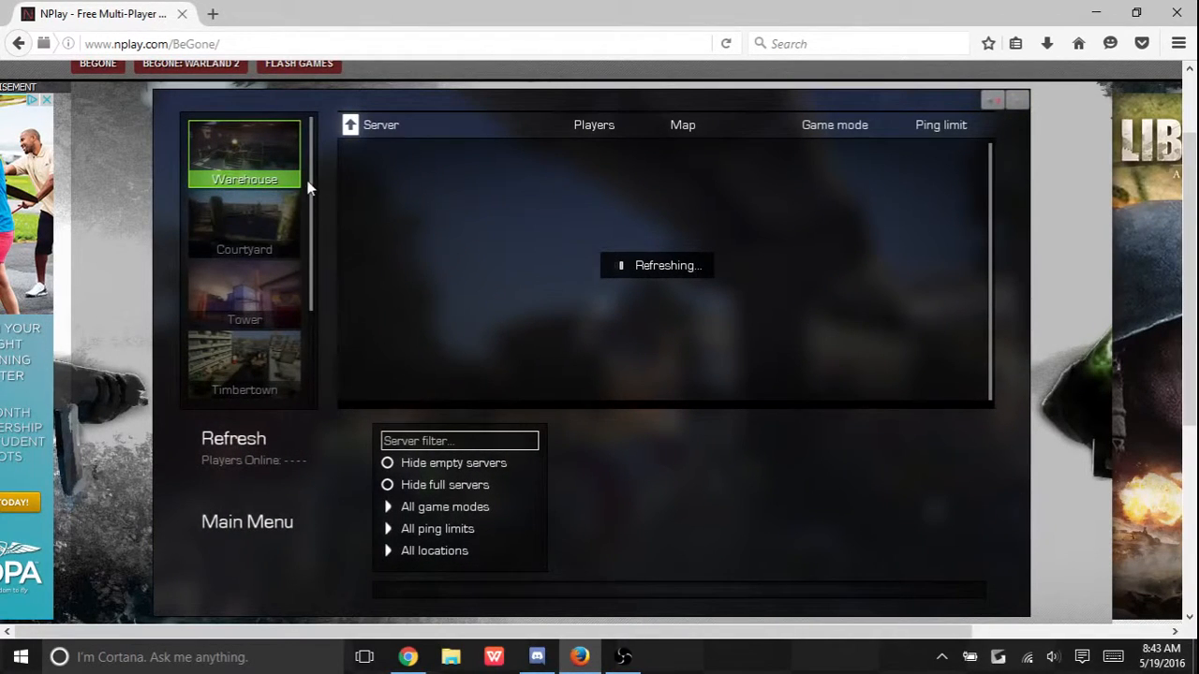
pyautogui.moveTo(315, 204)
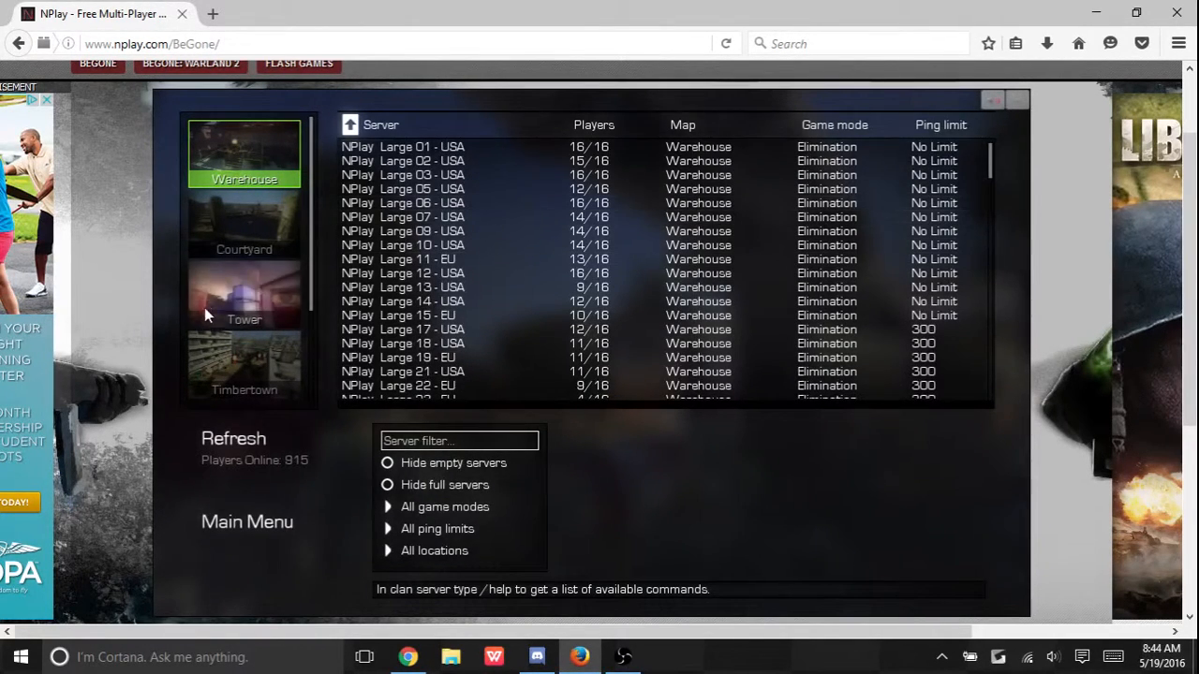
pyautogui.click(243, 296)
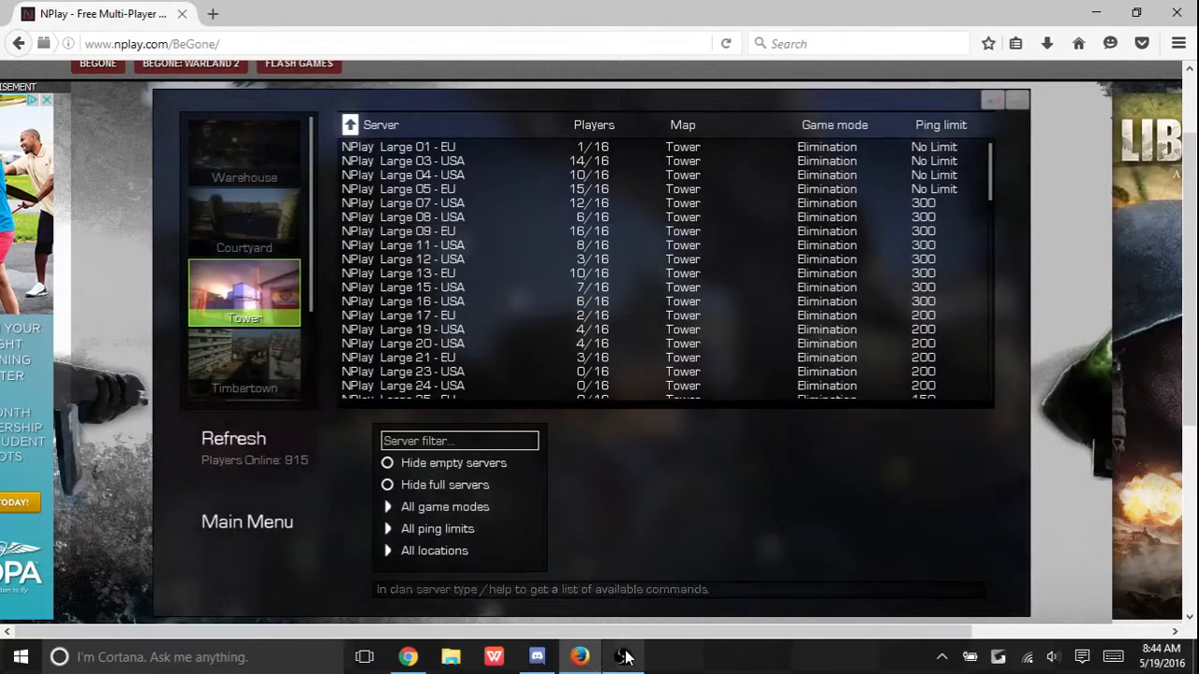
pyautogui.scroll(-3)
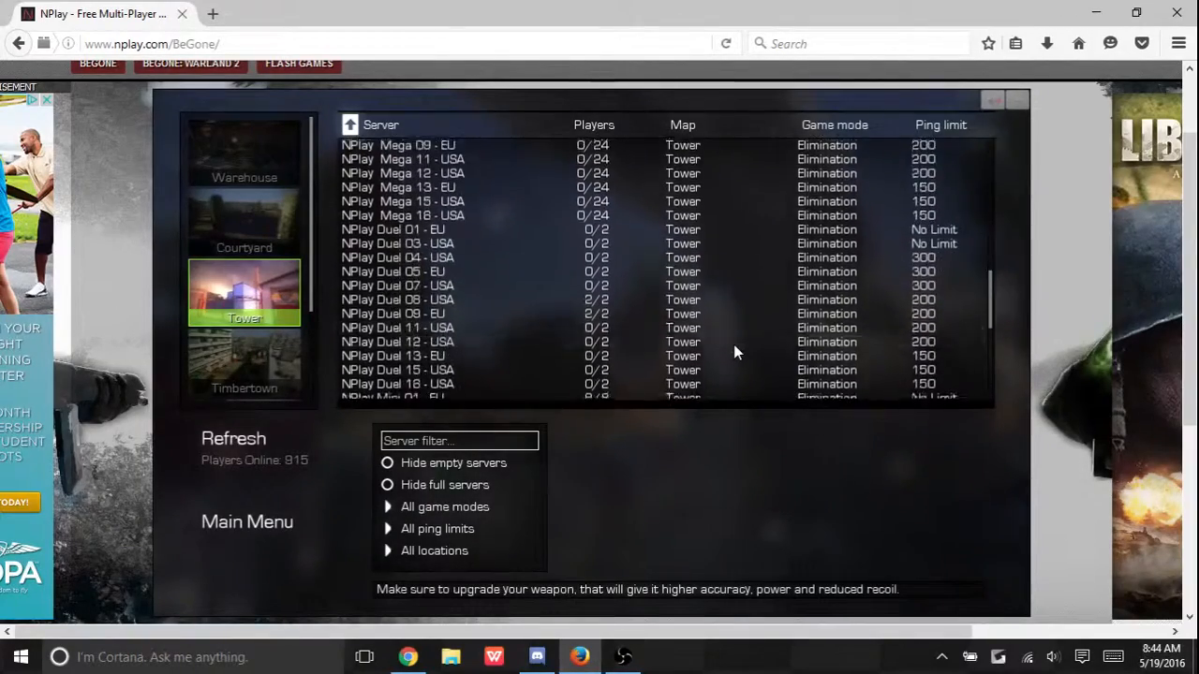
pyautogui.scroll(-3)
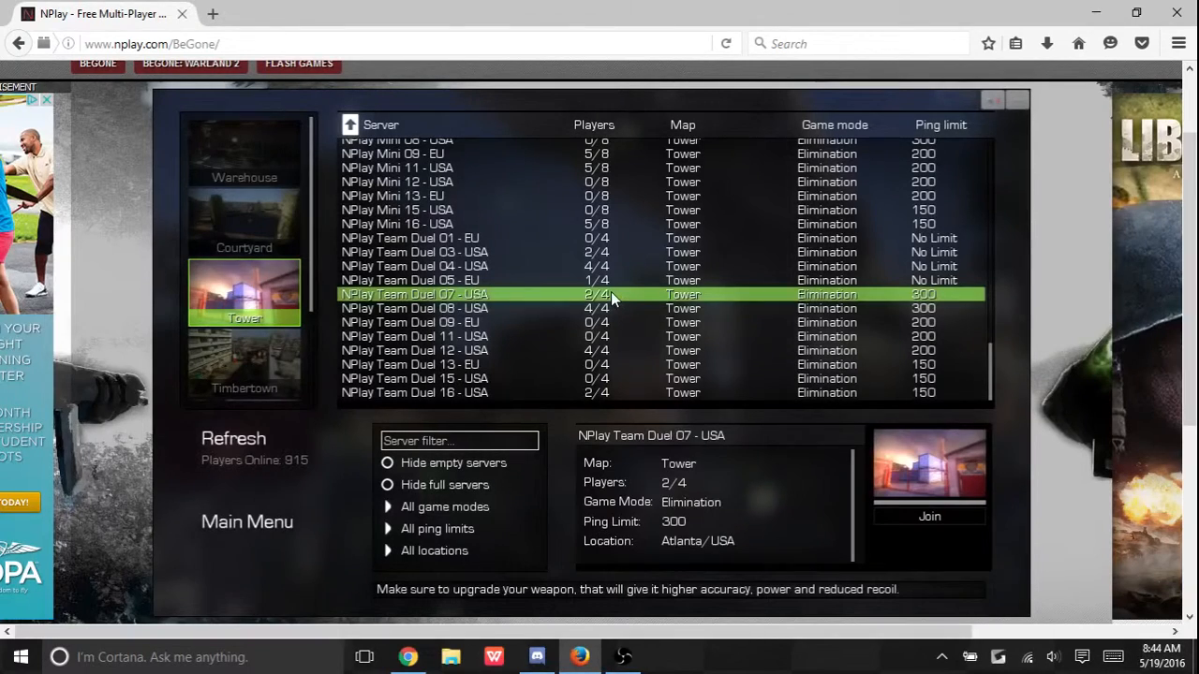
pyautogui.moveTo(618, 288)
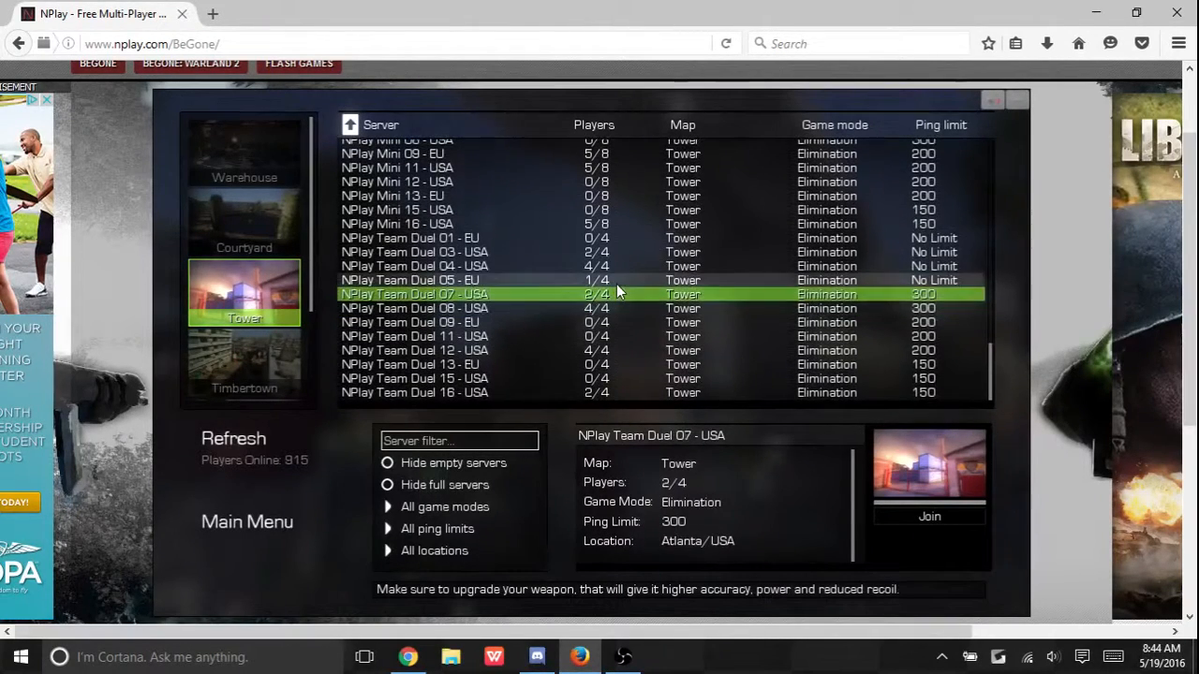
pyautogui.click(408, 281)
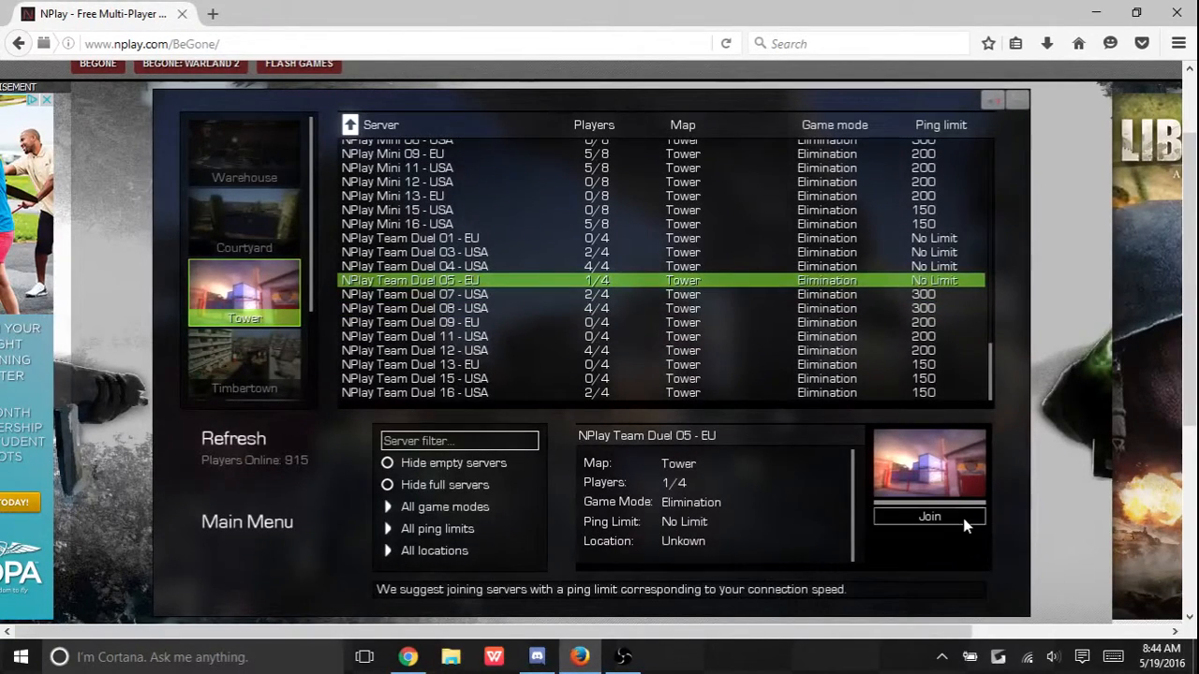
pyautogui.click(929, 517)
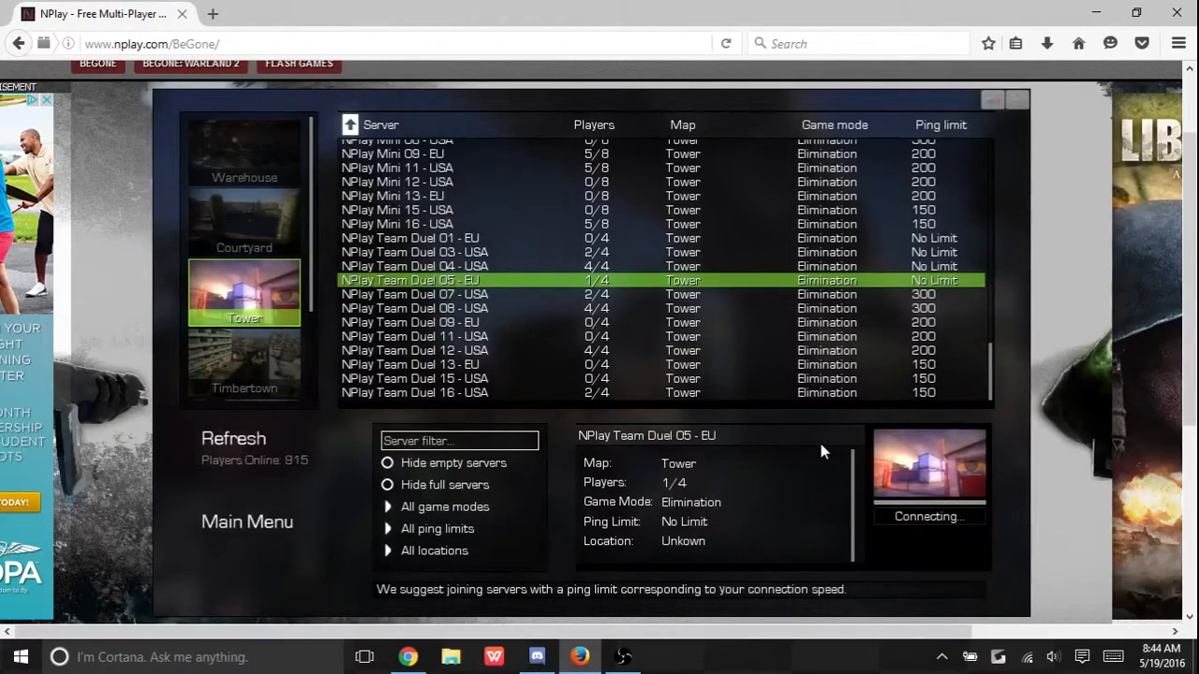
# Leave the Team Duel 05 - EU match for the server list and switch to the team chat window.
pyautogui.click(535, 655)
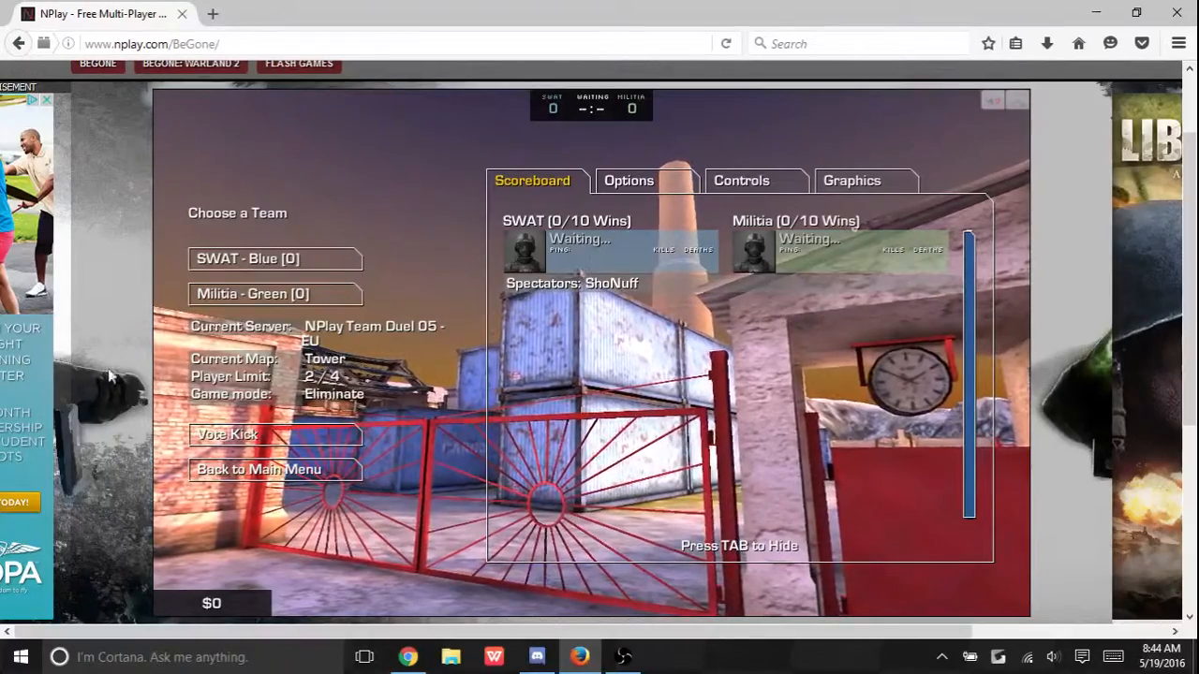
pyautogui.moveTo(274, 469)
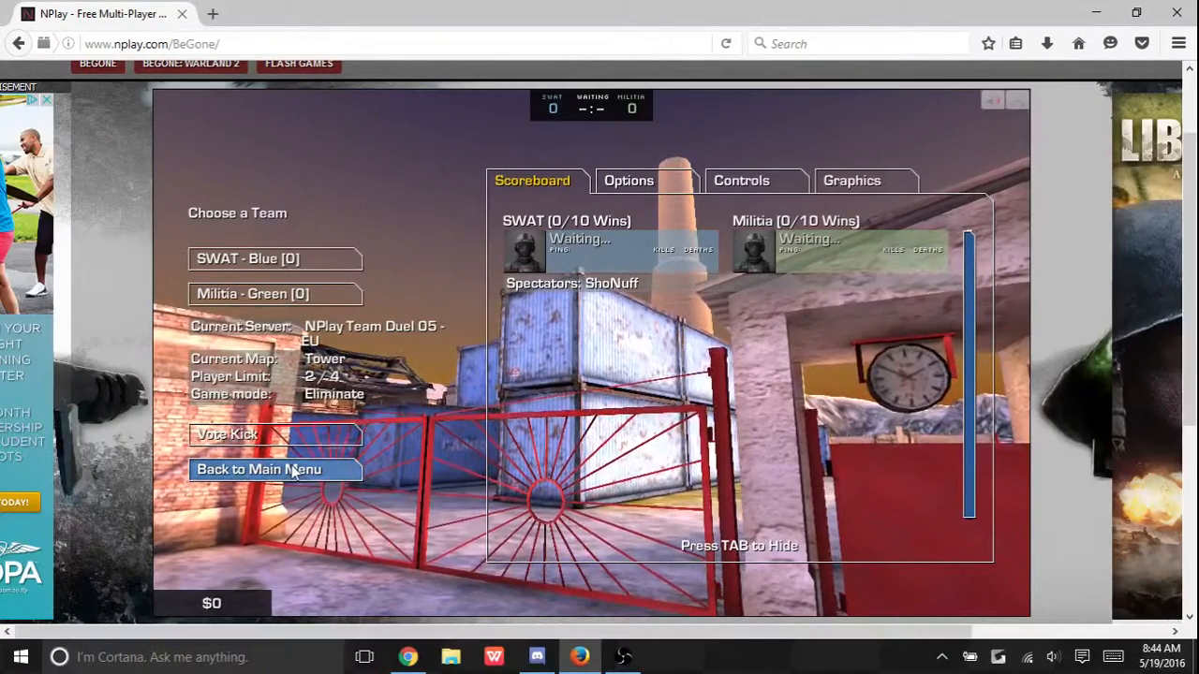
pyautogui.click(258, 468)
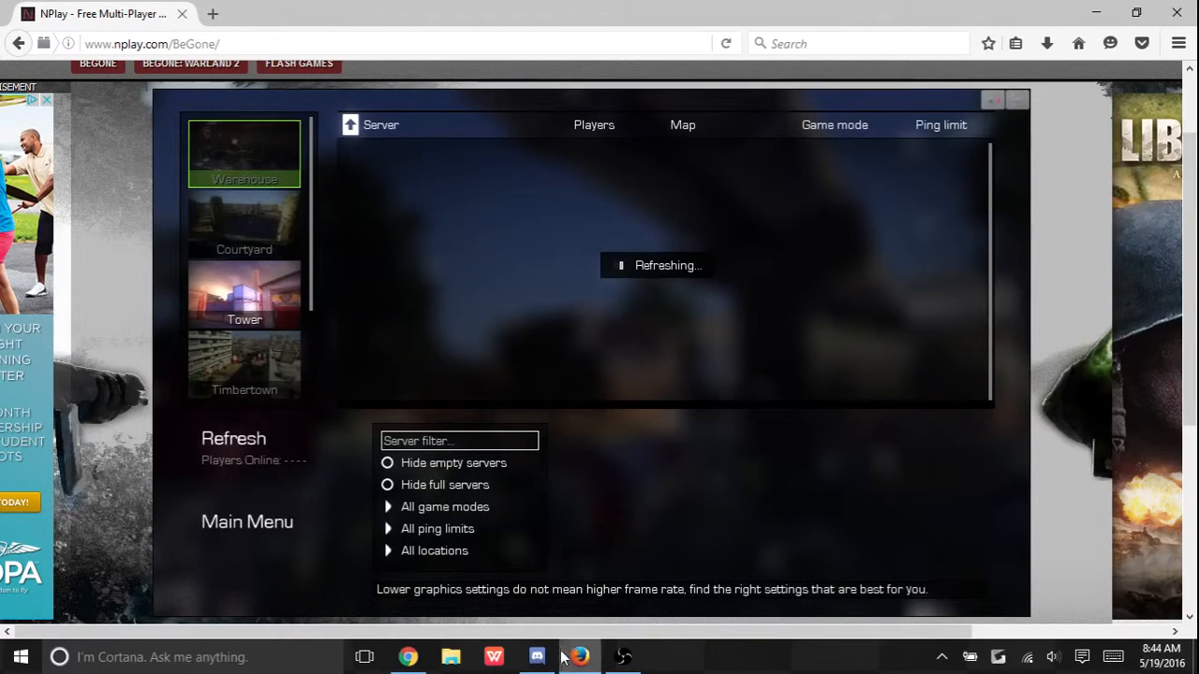
pyautogui.click(536, 656)
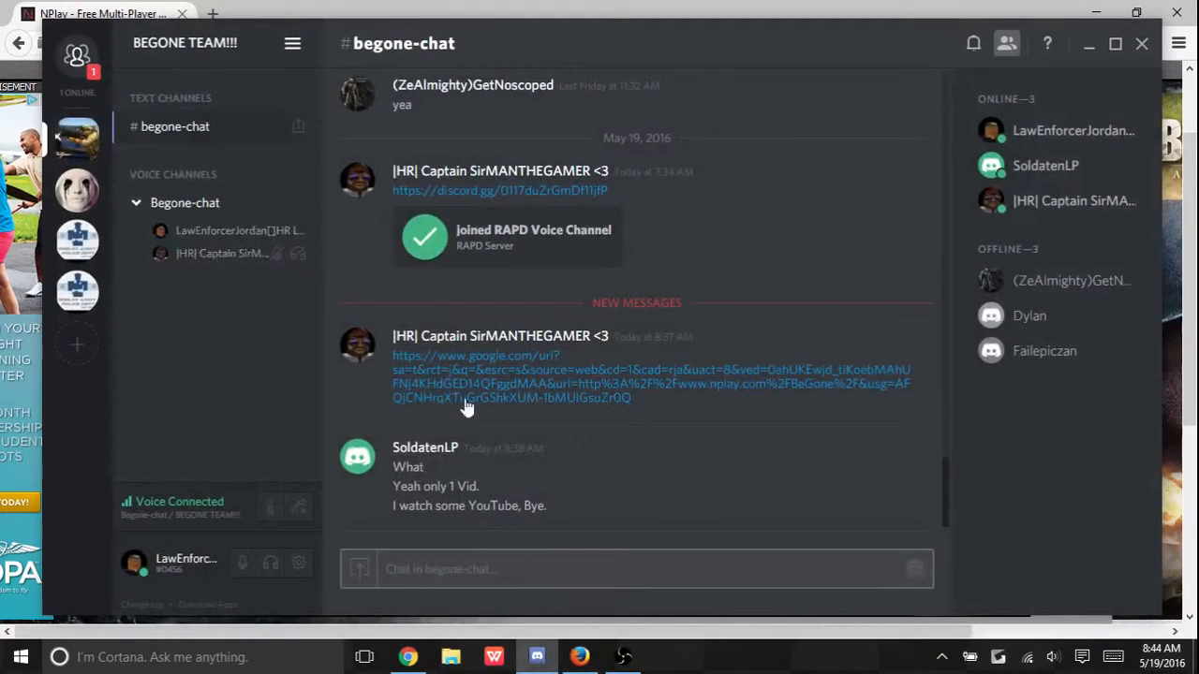
pyautogui.moveTo(579, 656)
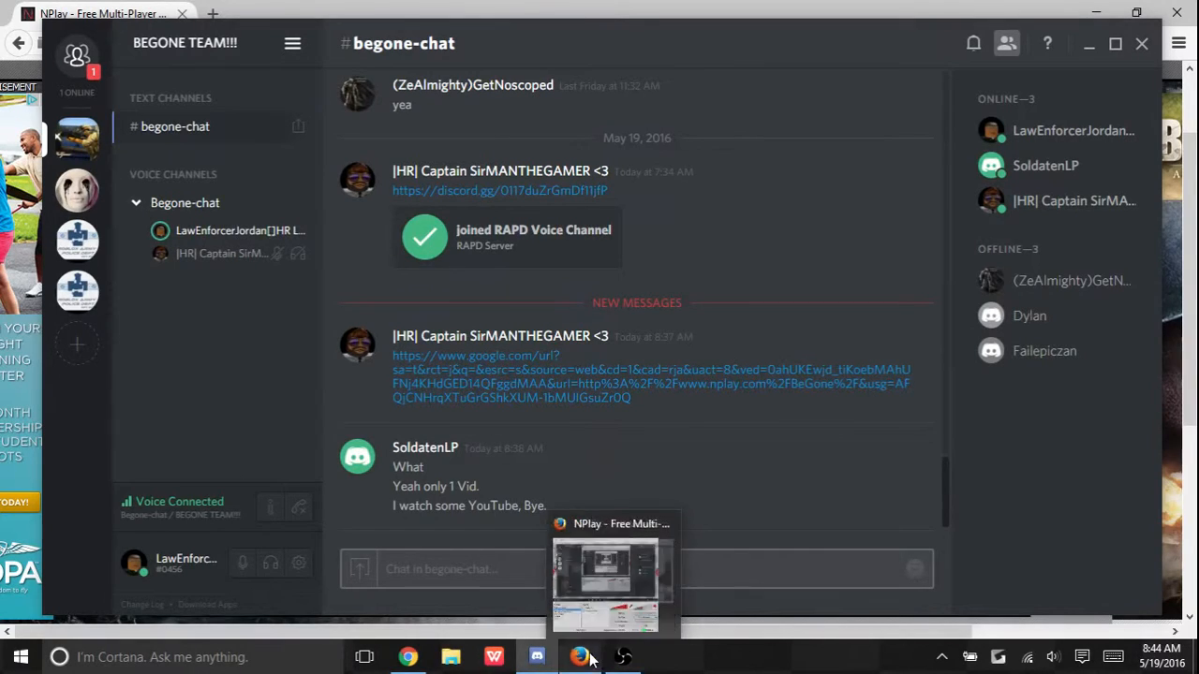
# Return to the Tower server list and join NPlay Team Duel 16 - USA.
pyautogui.click(603, 577)
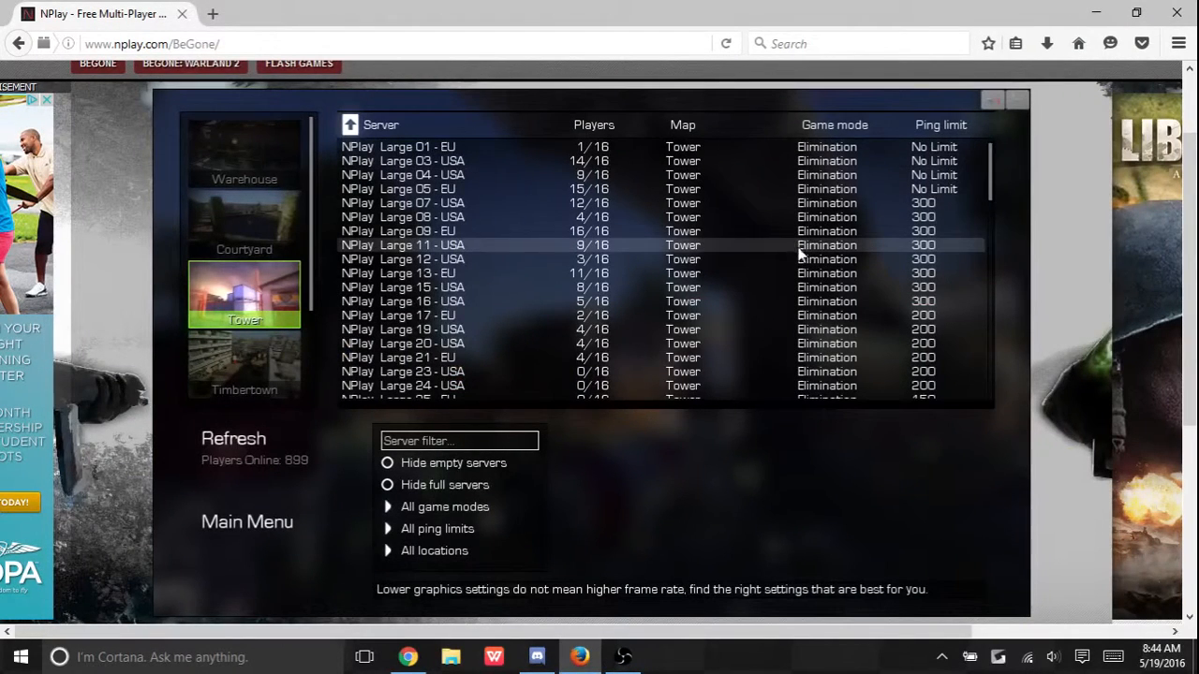
pyautogui.moveTo(830, 315)
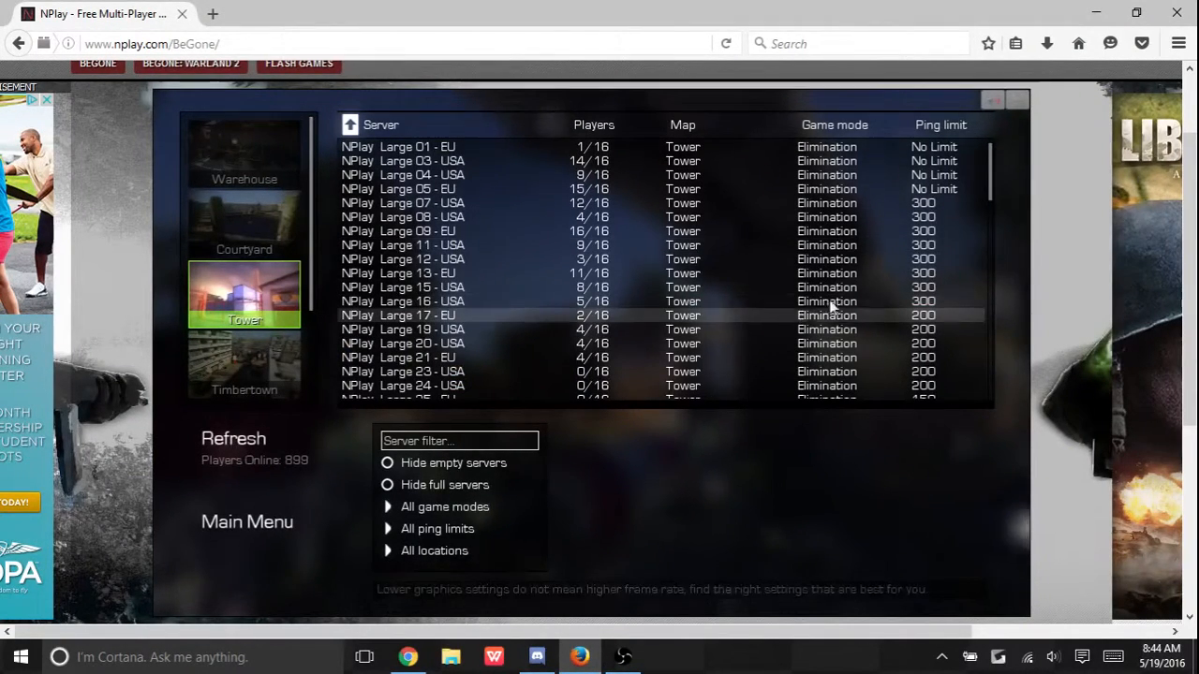
pyautogui.scroll(-3)
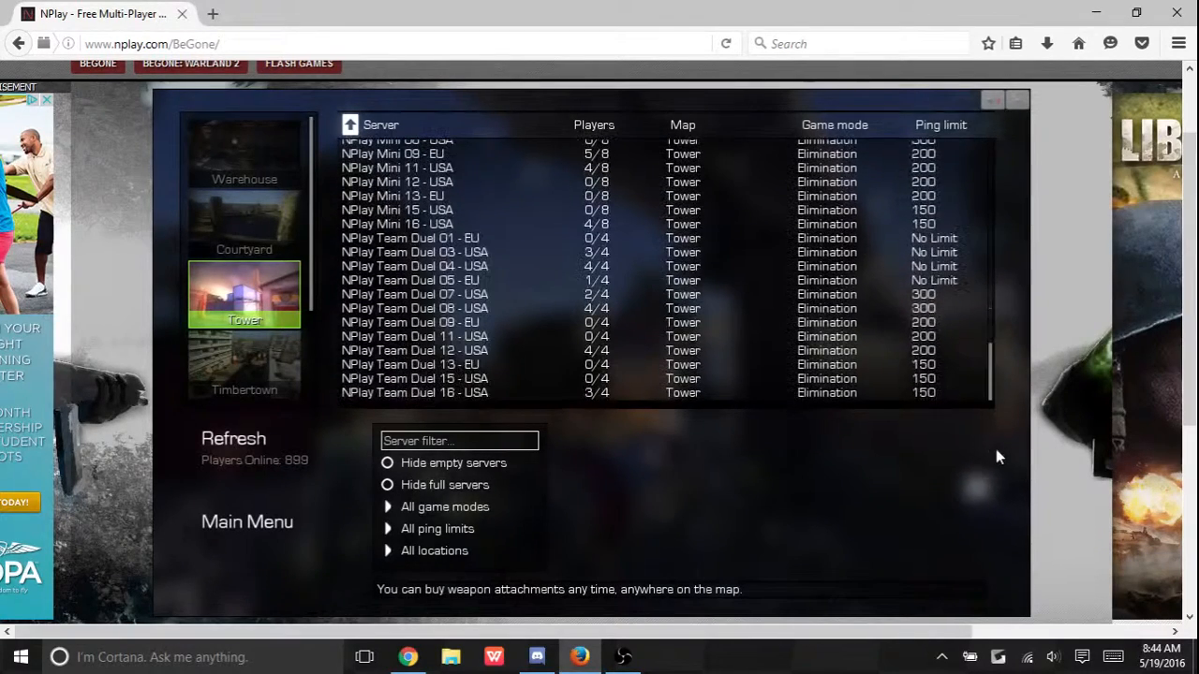
pyautogui.click(416, 393)
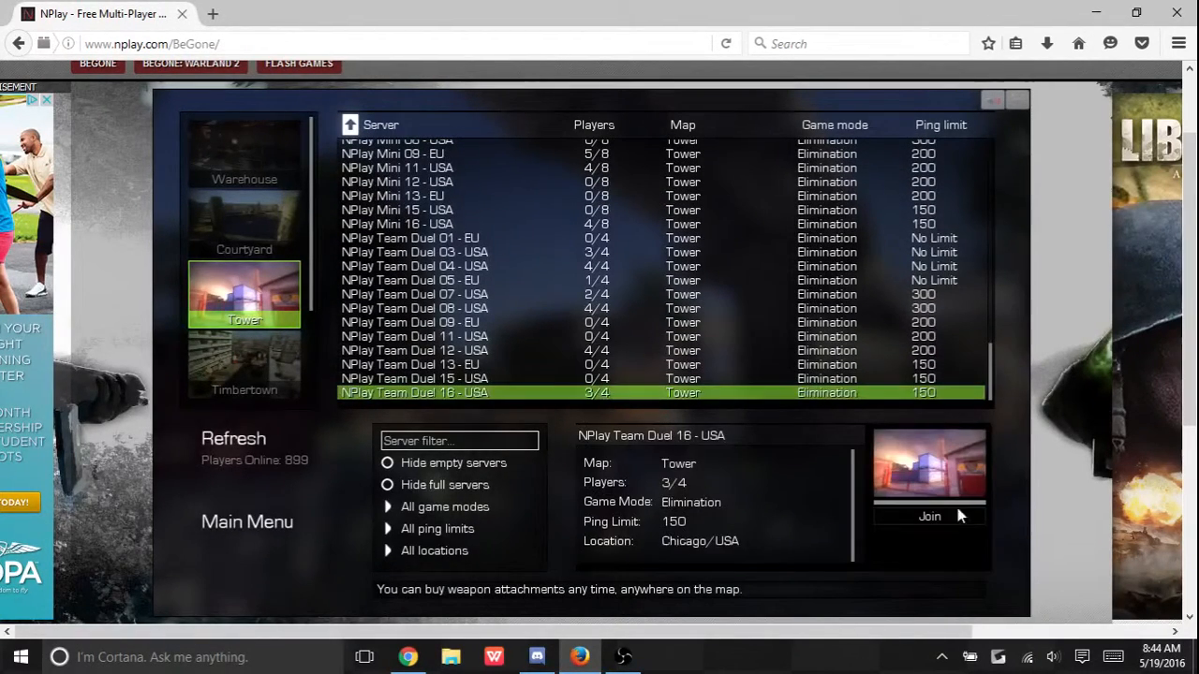
pyautogui.click(929, 517)
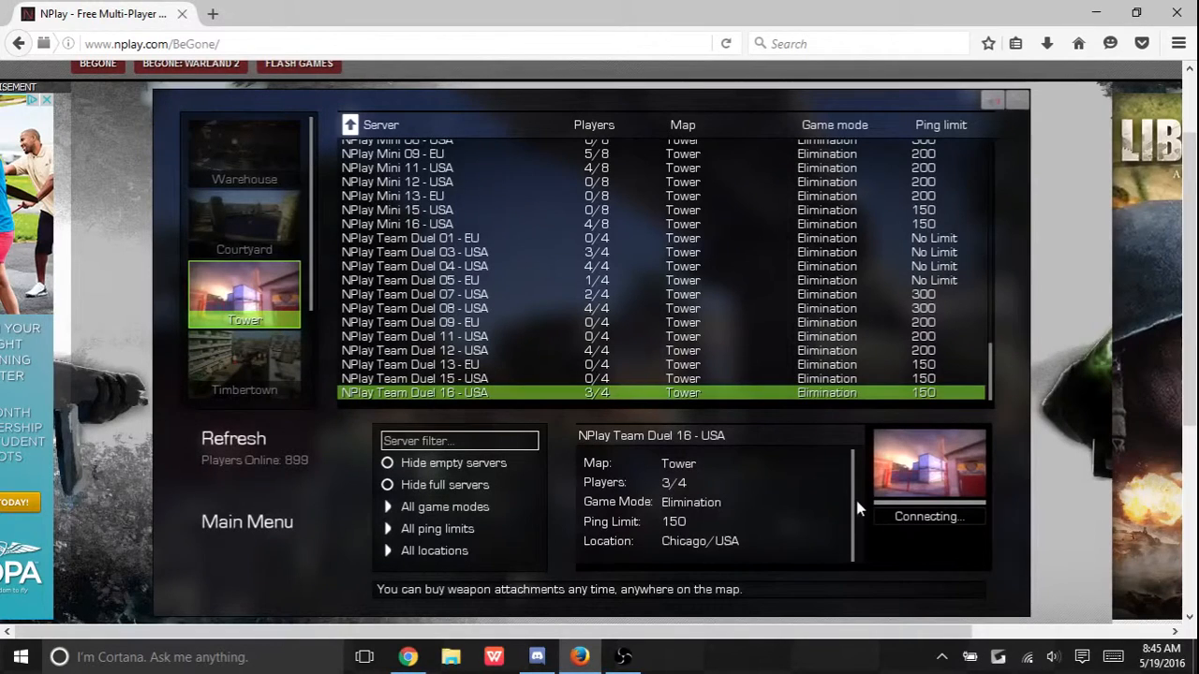
pyautogui.moveTo(775, 597)
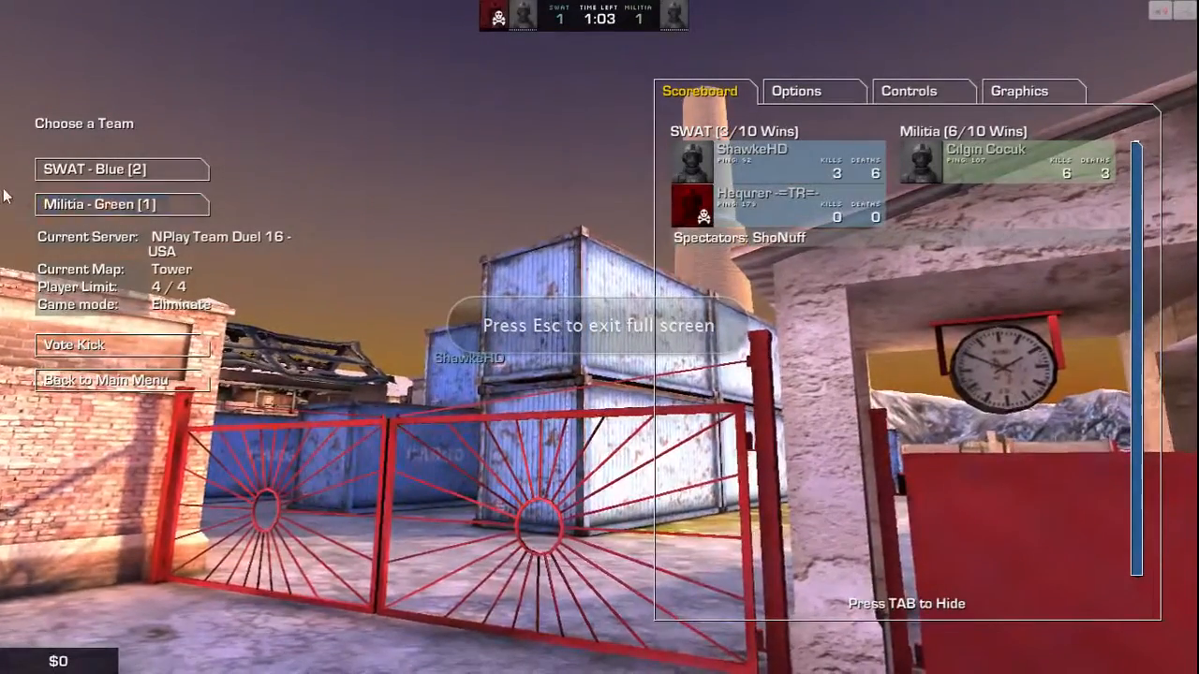
# Hide the scoreboard and play the Tower round with the team.
pyautogui.press('tab')
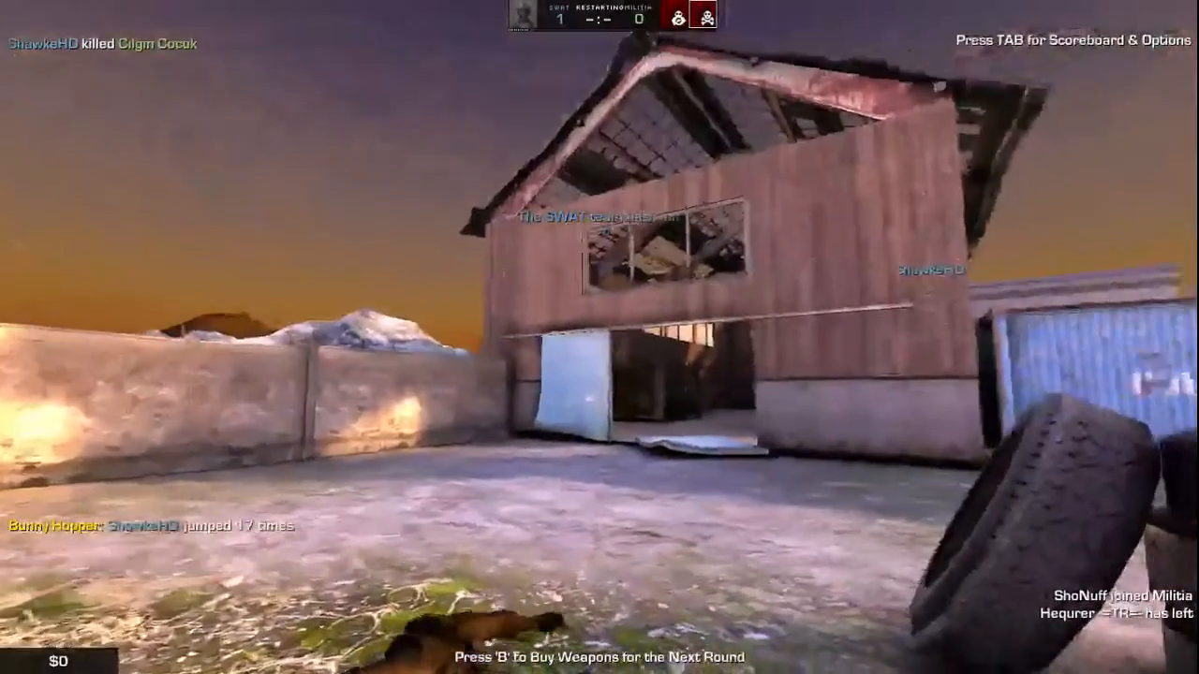
pyautogui.press('tab')
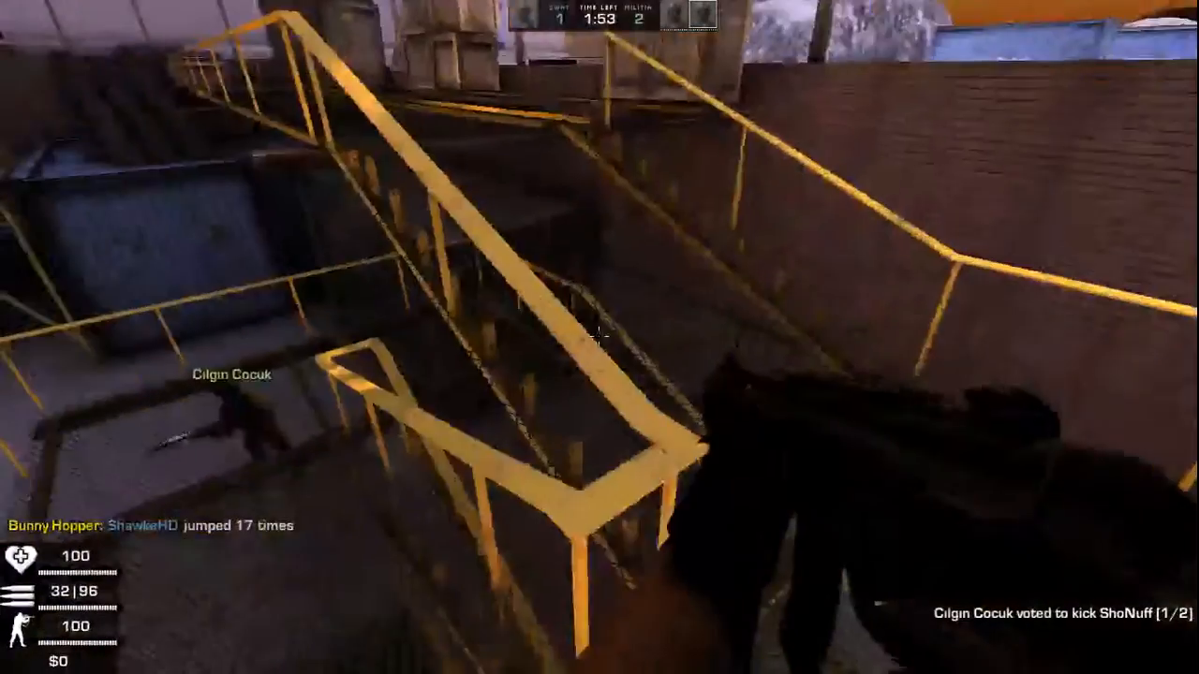
pyautogui.moveTo(600, 337)
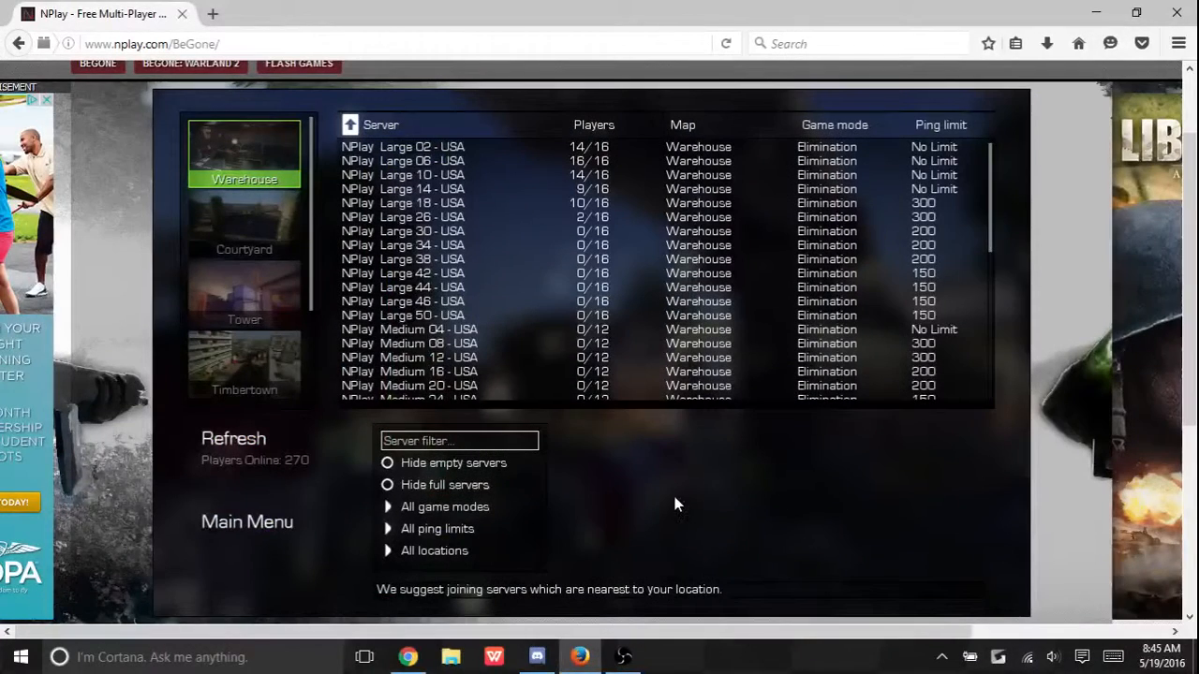
# Refresh the Warehouse server list to show current player counts.
pyautogui.click(232, 438)
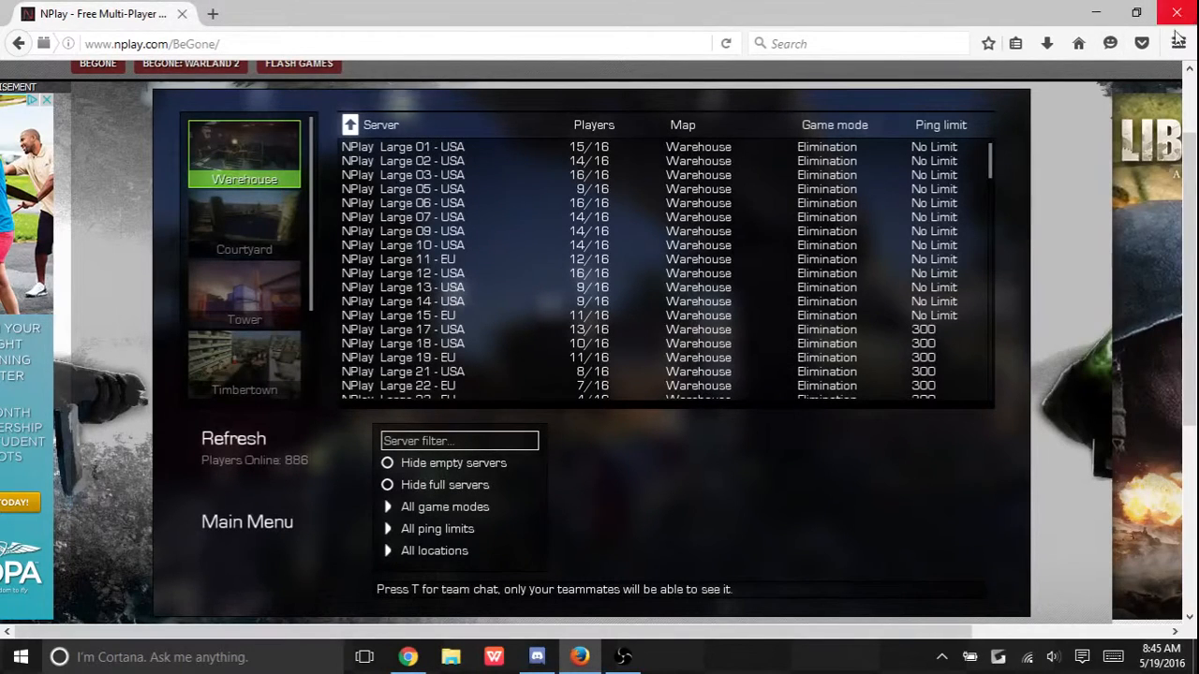
pyautogui.moveTo(734, 572)
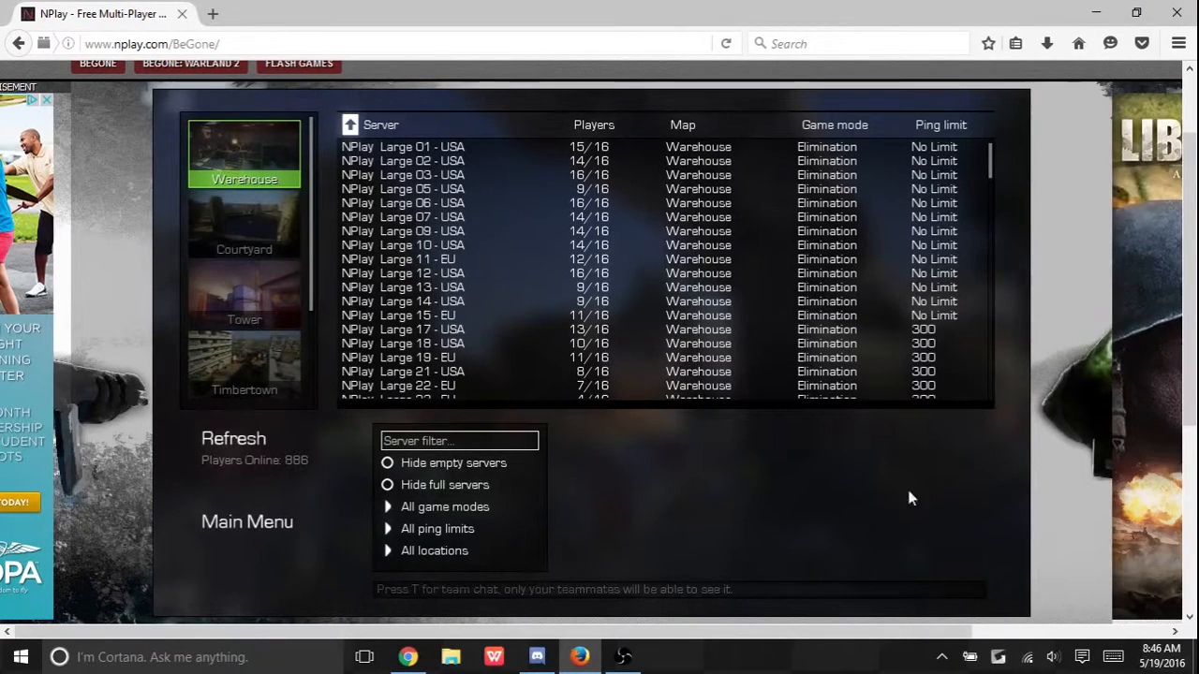
pyautogui.moveTo(547, 480)
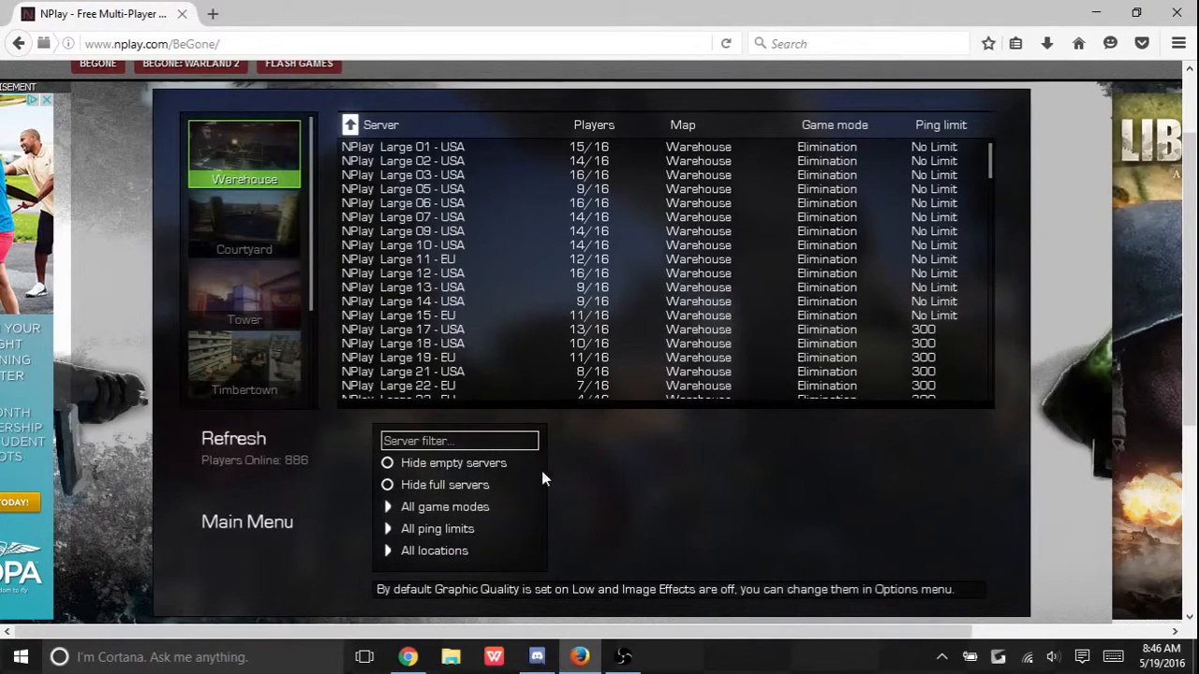
pyautogui.click(459, 440)
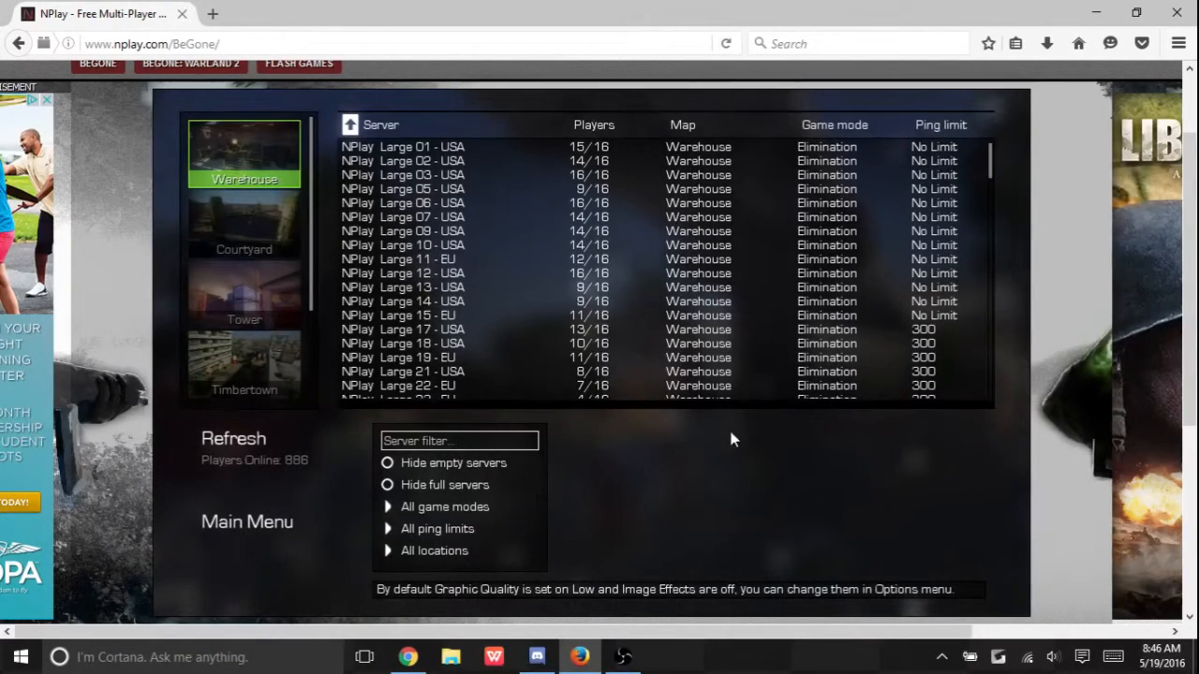
pyautogui.moveTo(1176, 11)
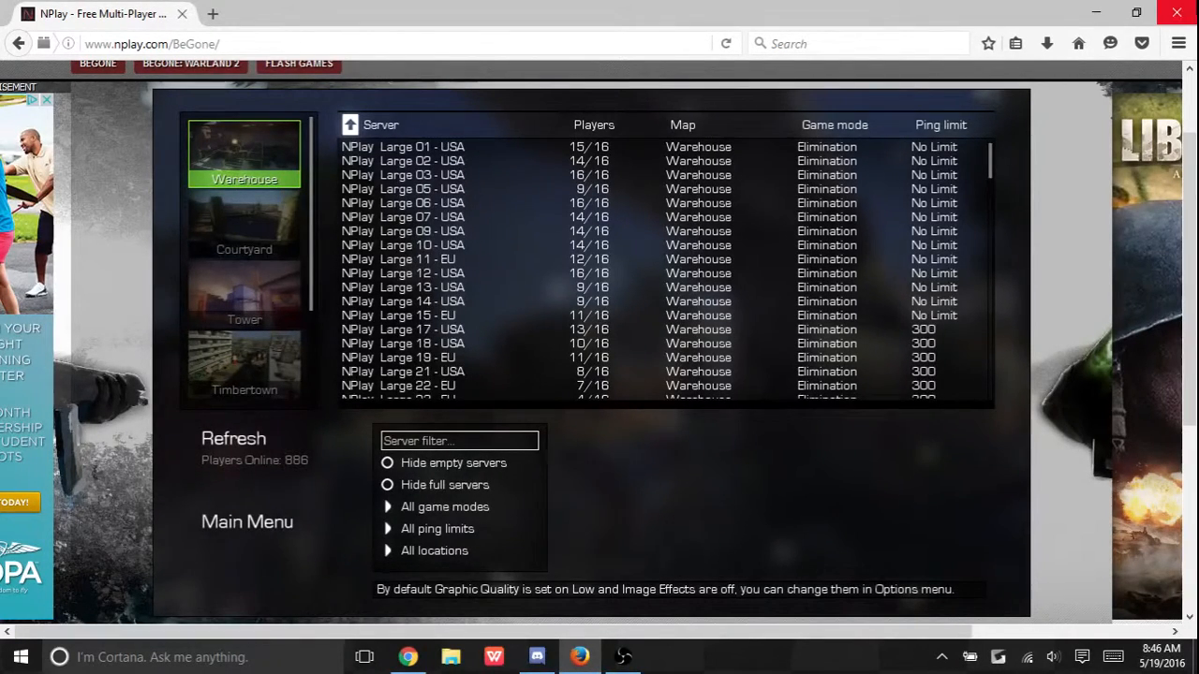